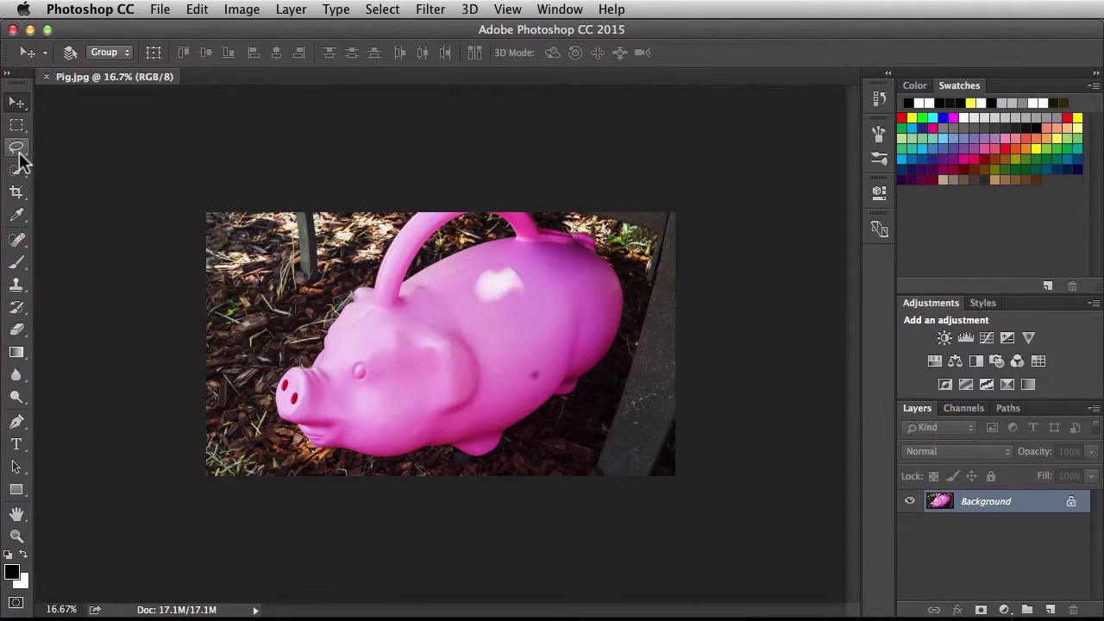
Choose the Magnetic Lasso Tool from the lasso tool flyout
click(15, 148)
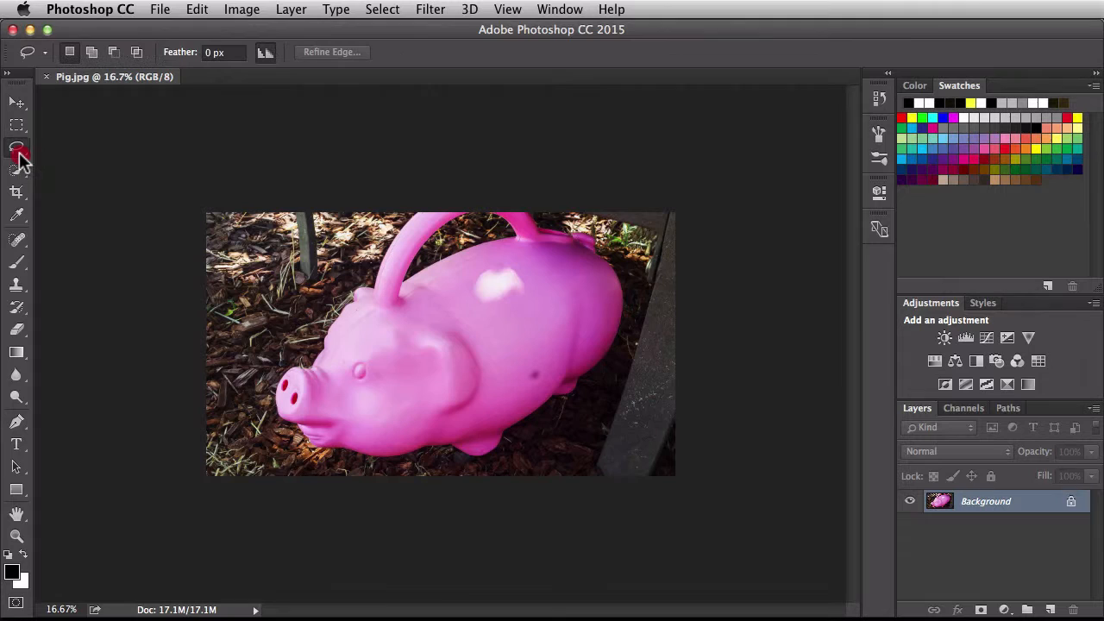
click(16, 147)
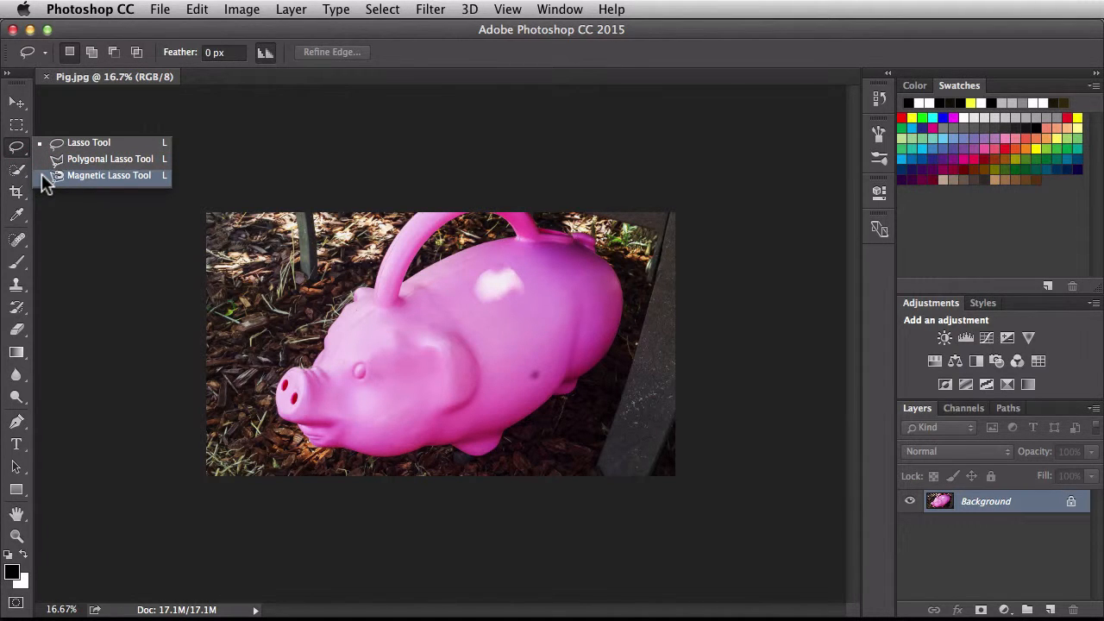
click(109, 175)
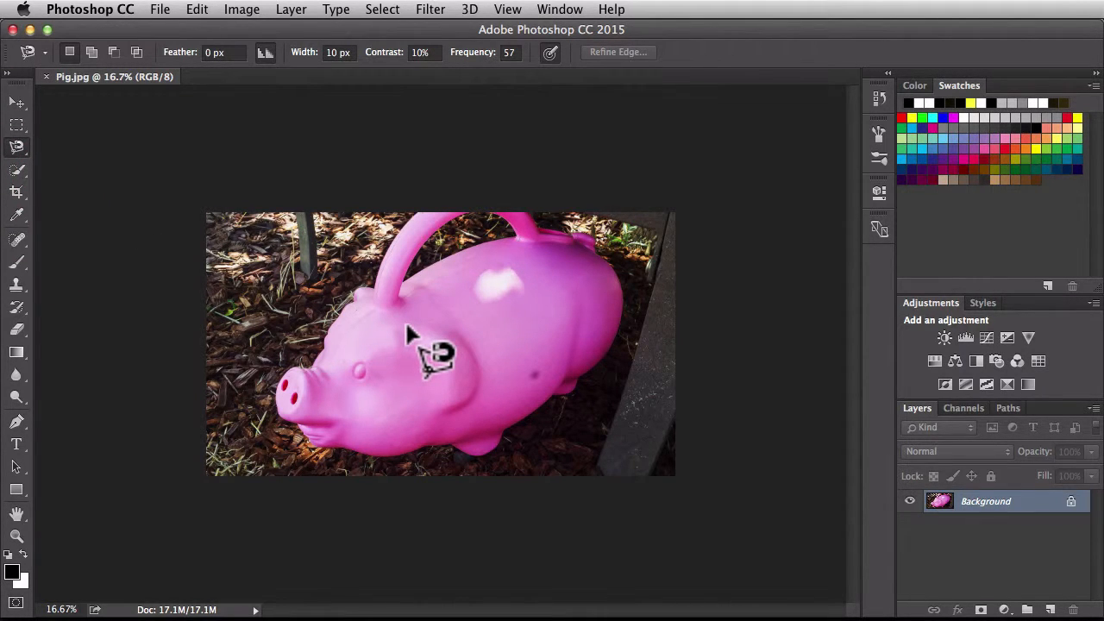
mouse_move(423, 340)
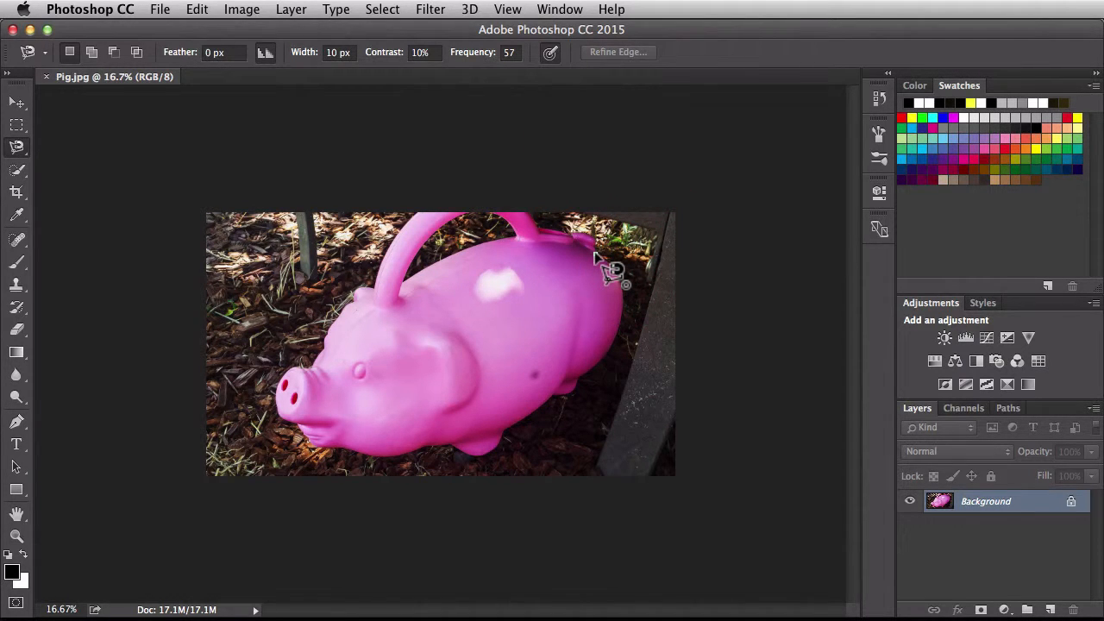
mouse_move(617, 276)
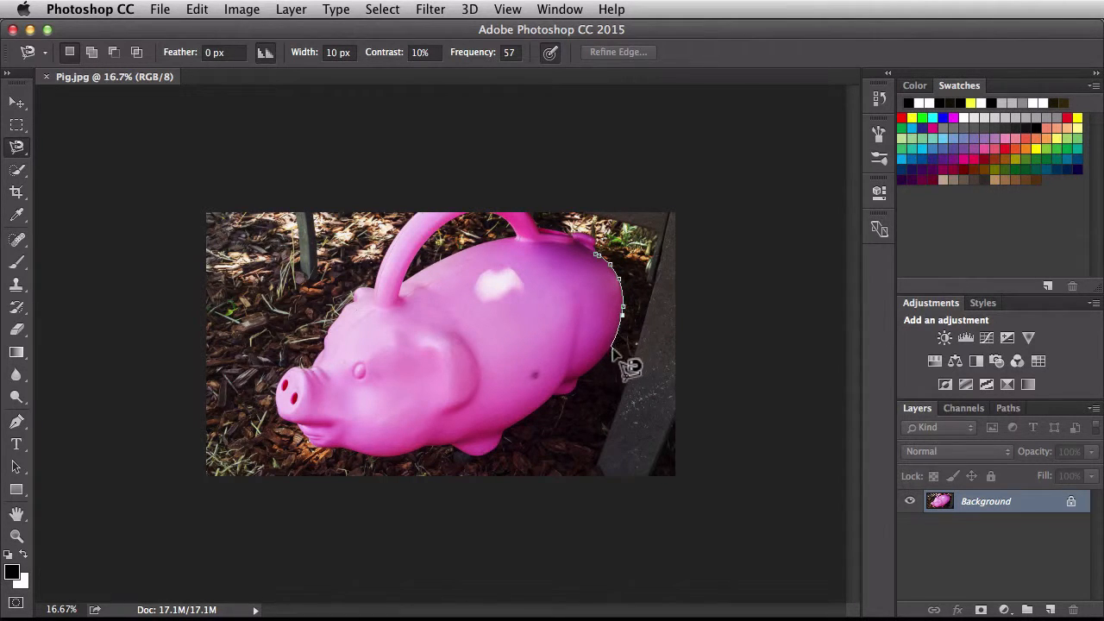
Pin a magnetic lasso anchor point on the pig's rear edge
click(614, 349)
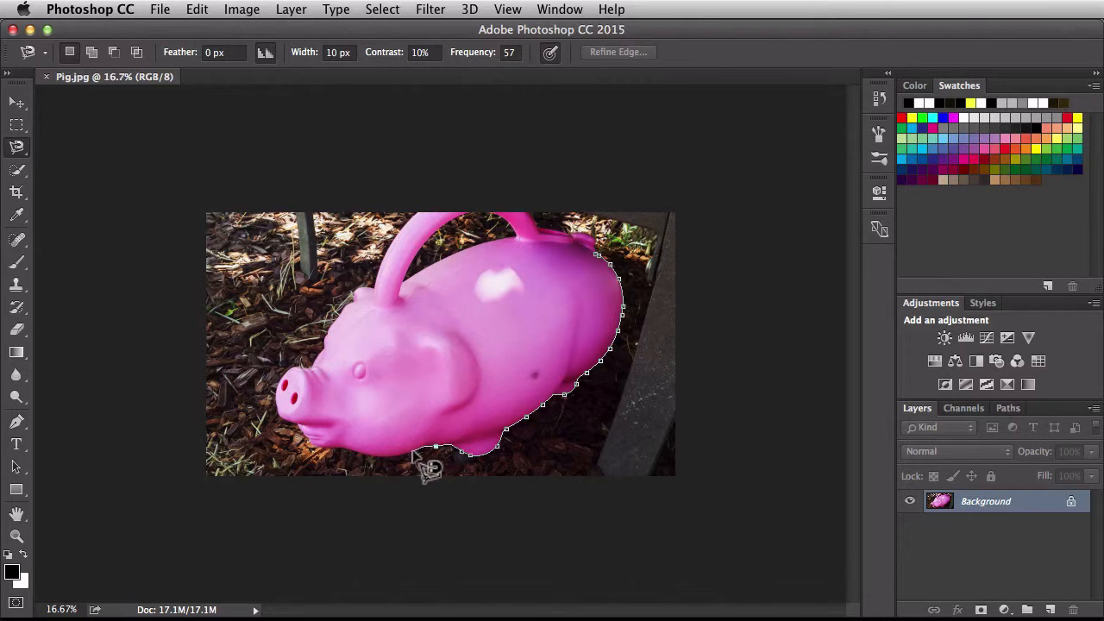
mouse_move(354, 479)
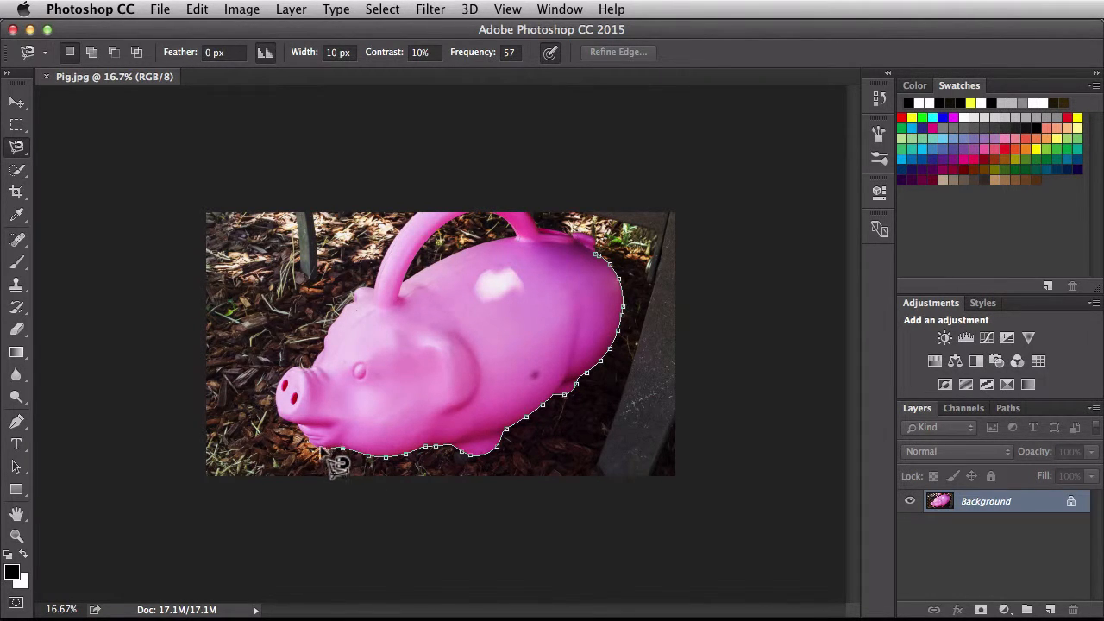
mouse_move(320, 453)
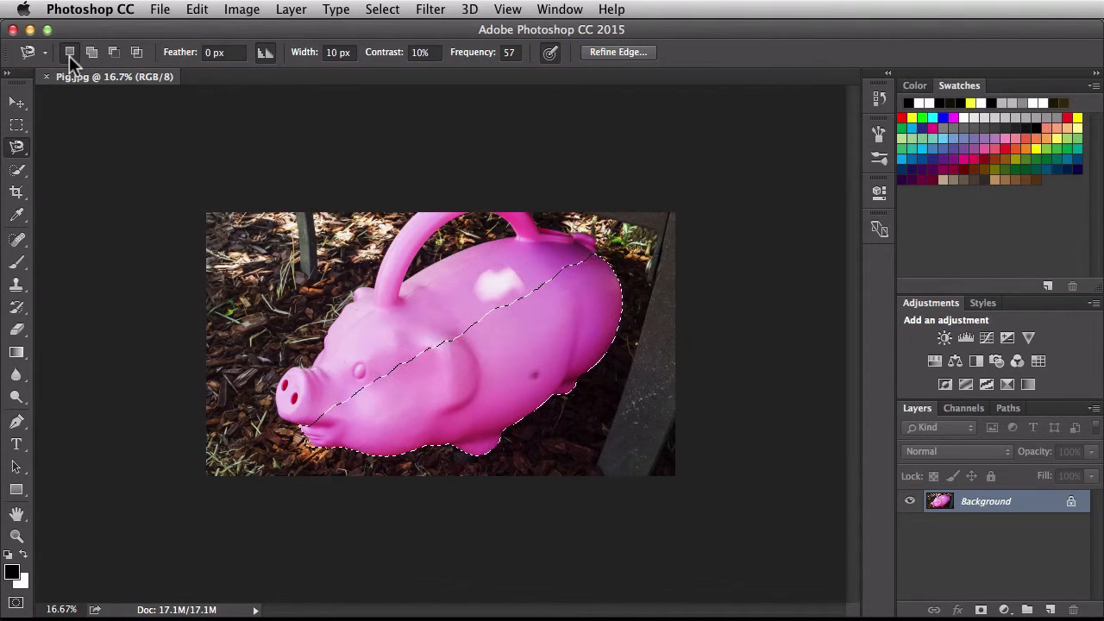
mouse_move(69, 54)
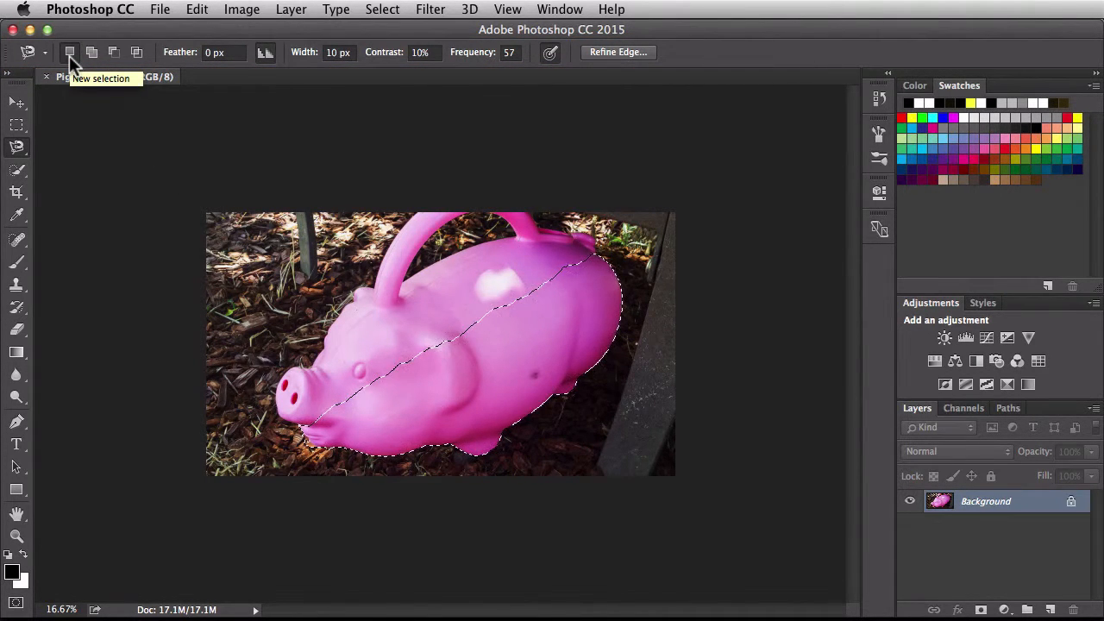
mouse_move(400, 315)
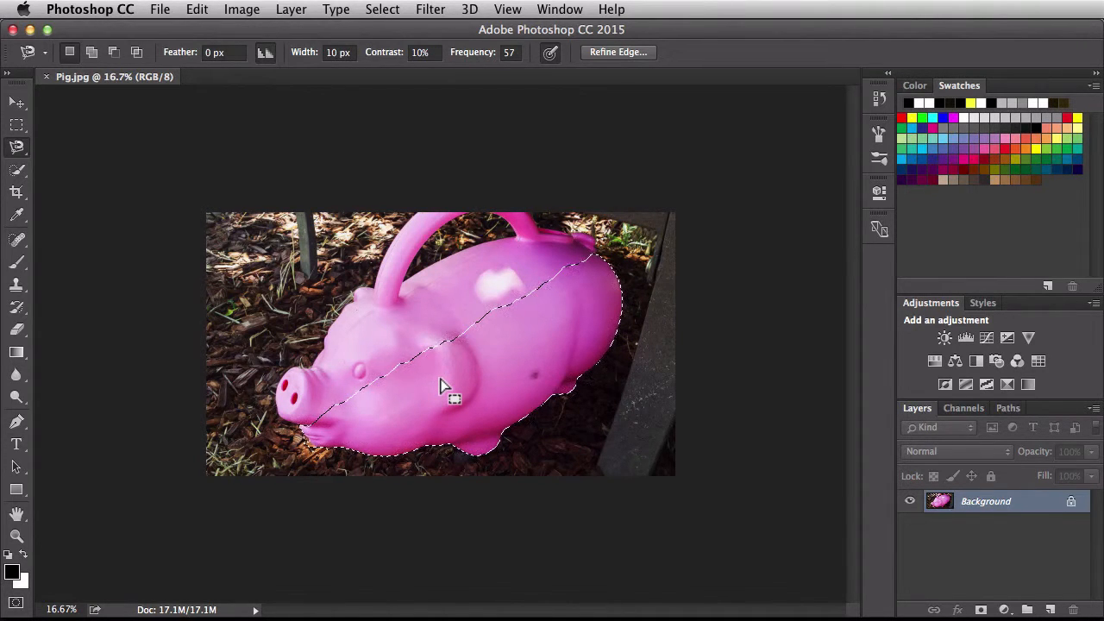
mouse_move(127, 132)
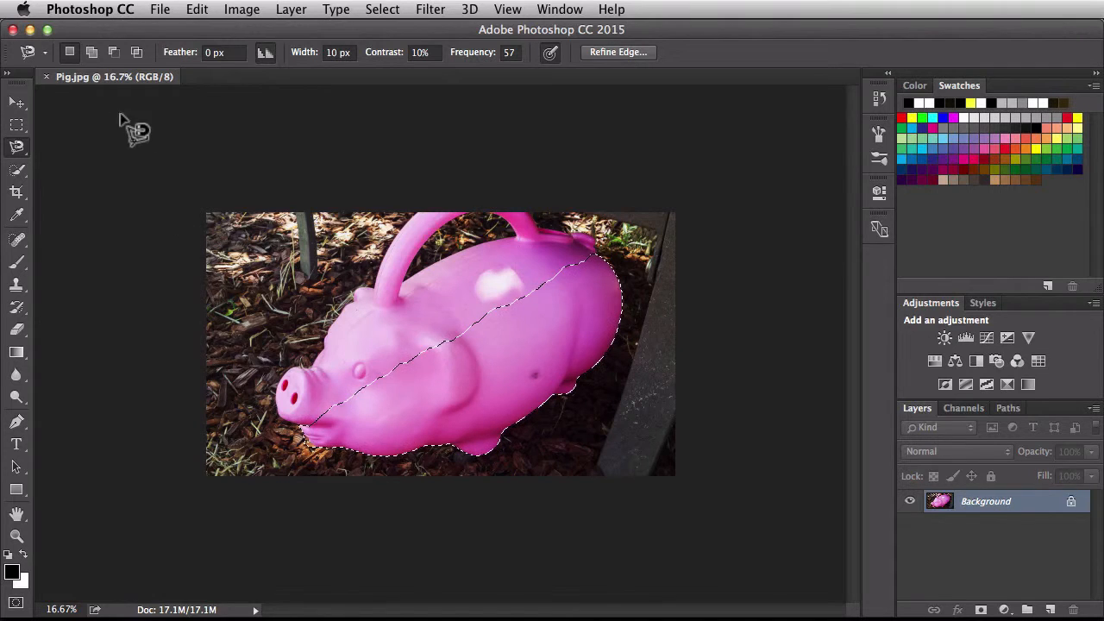
mouse_move(92, 52)
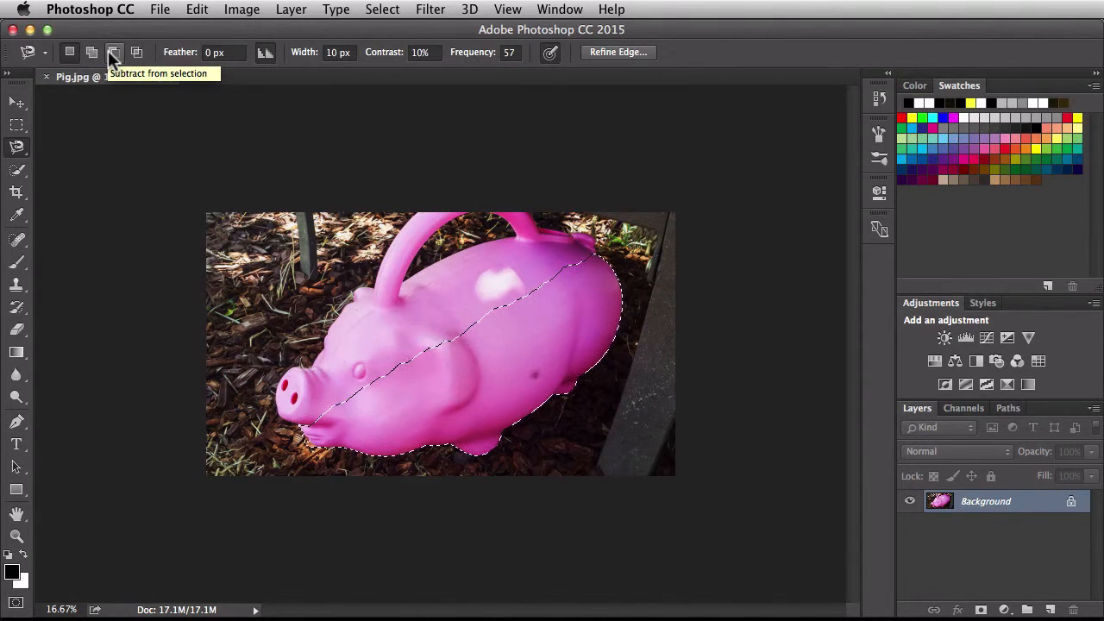
mouse_move(138, 53)
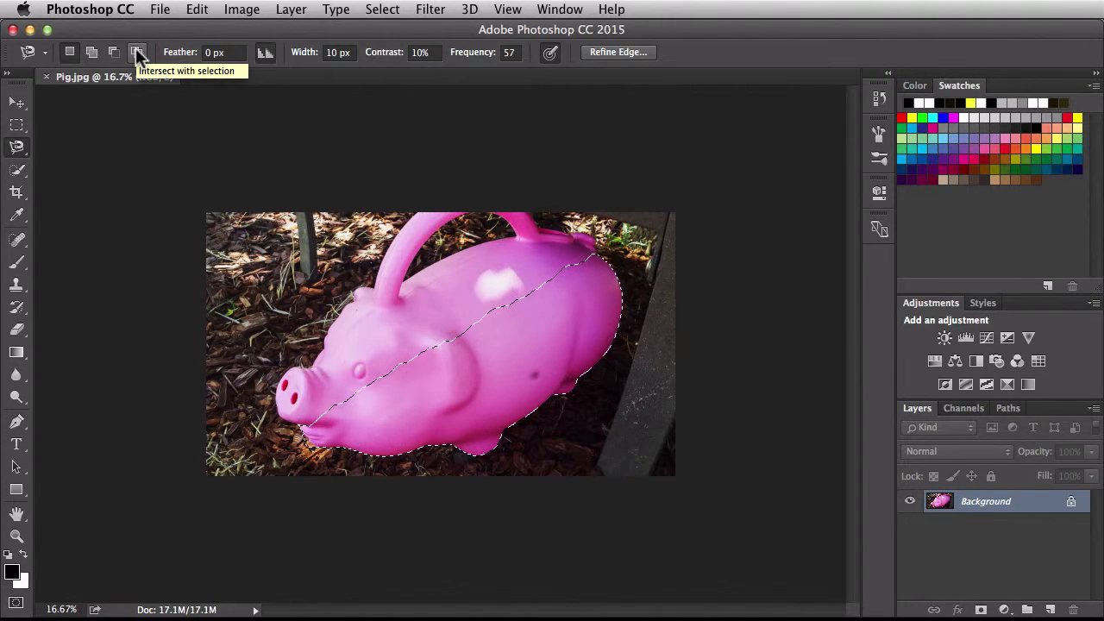
mouse_move(181, 67)
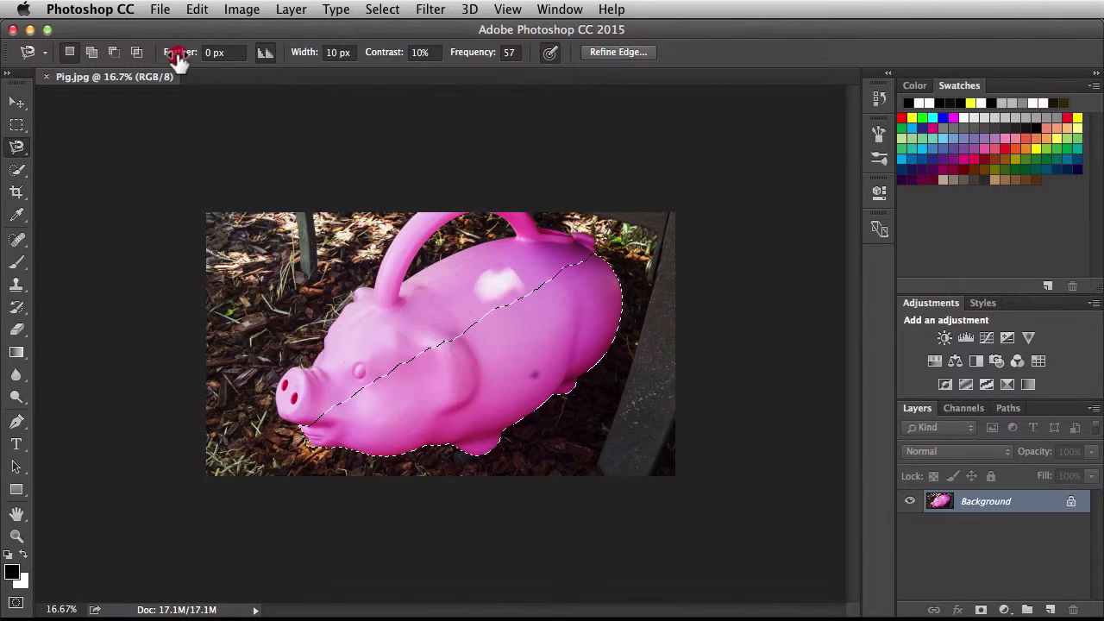
text(4.1)
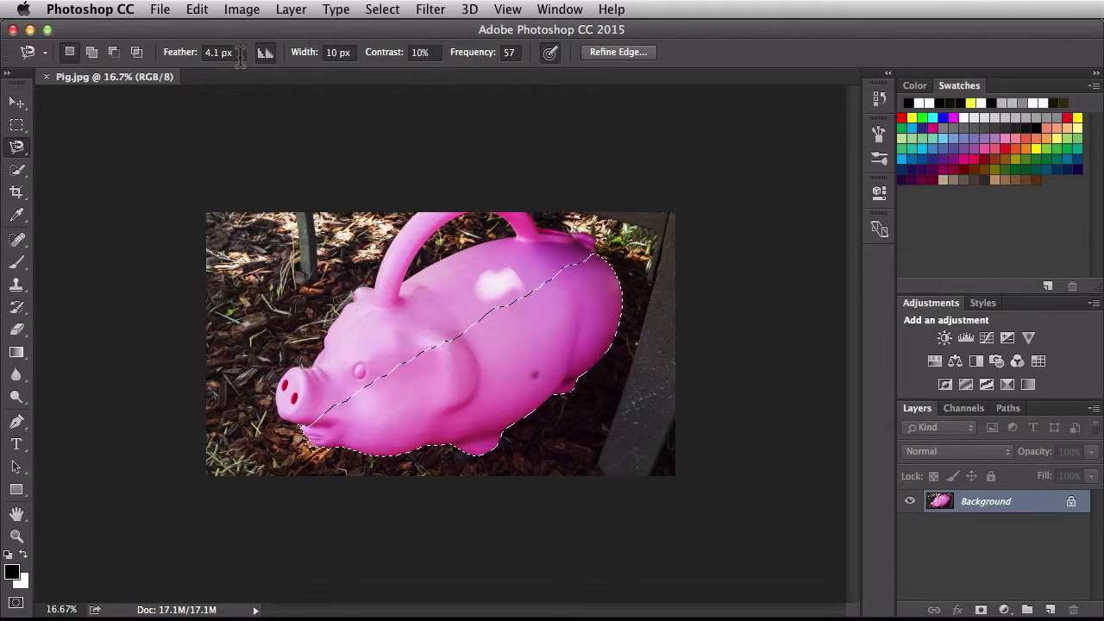
text(0)
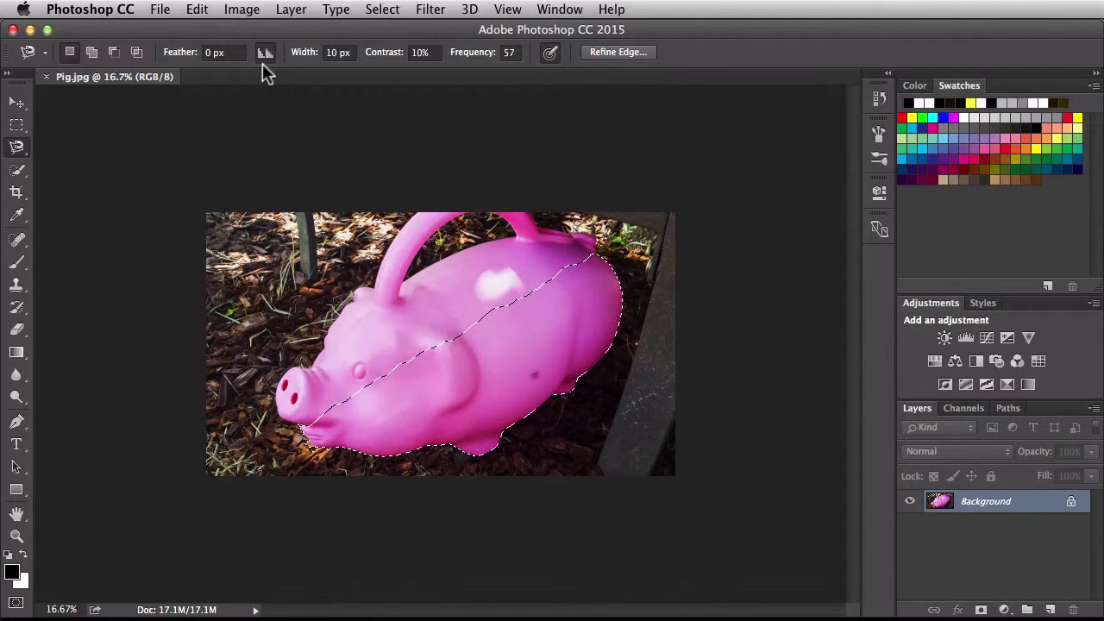
mouse_move(267, 63)
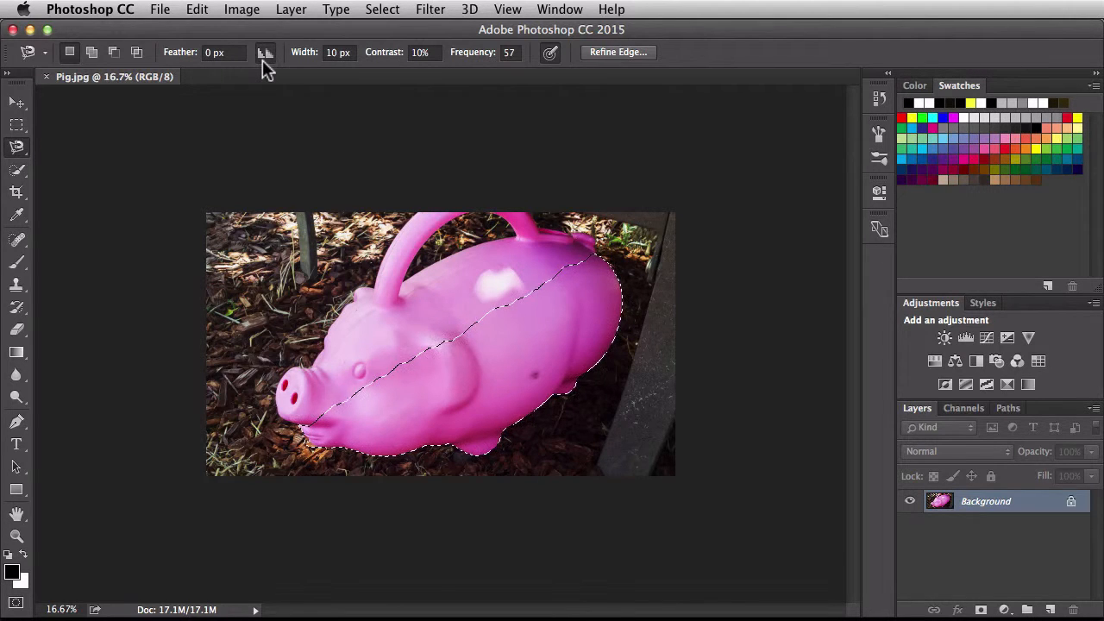
click(273, 52)
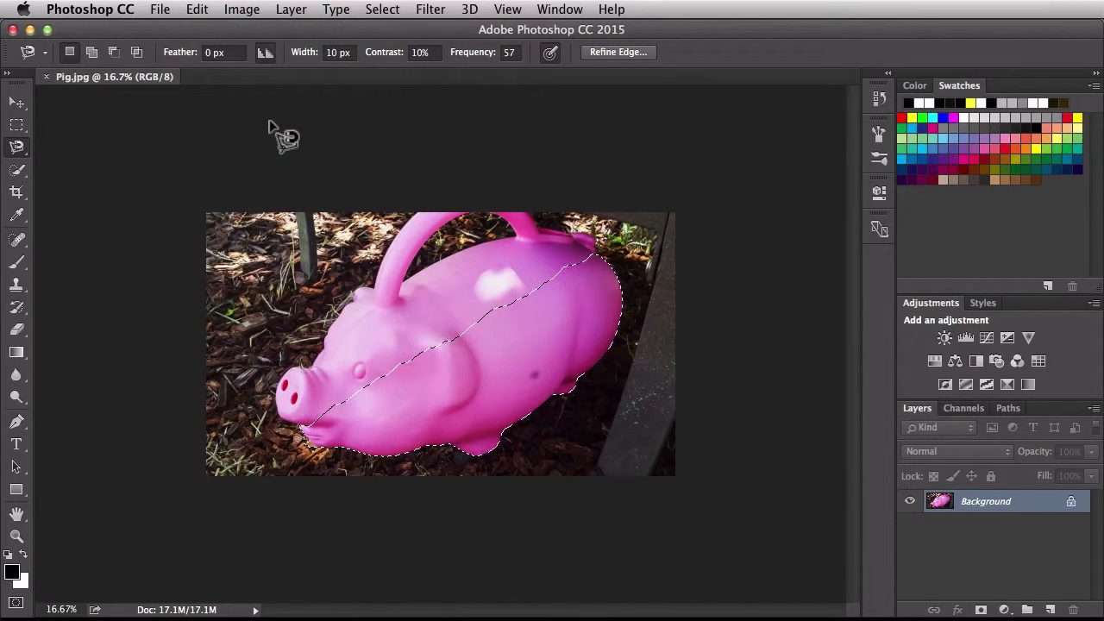
mouse_move(286, 95)
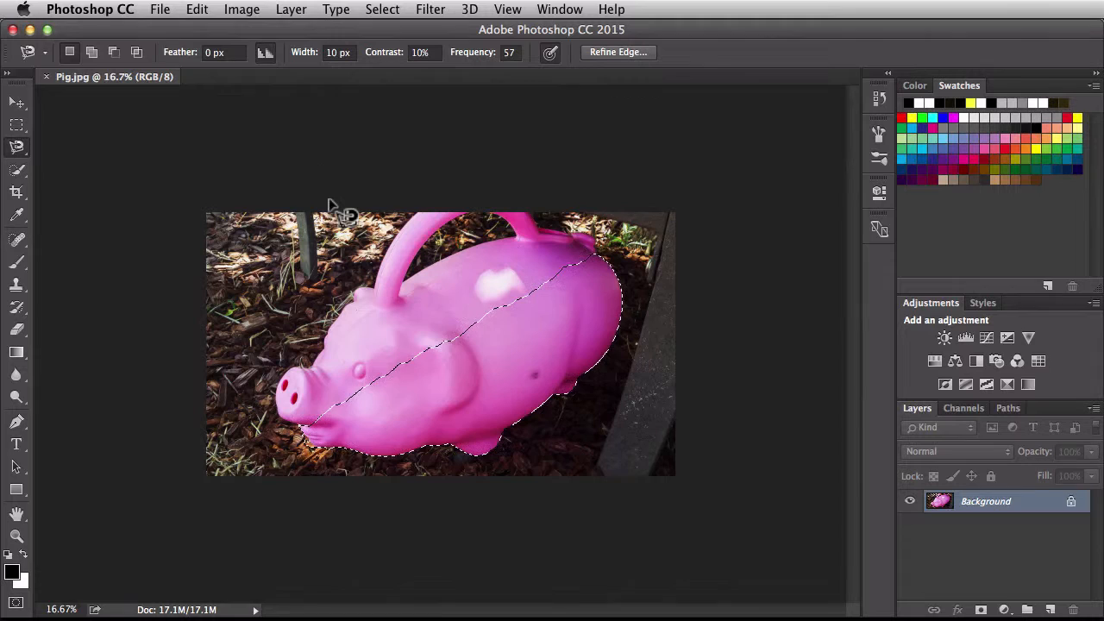
Deselect the pig and change the Magnetic Lasso Width from 10 px to 54 px
key(cmd+d)
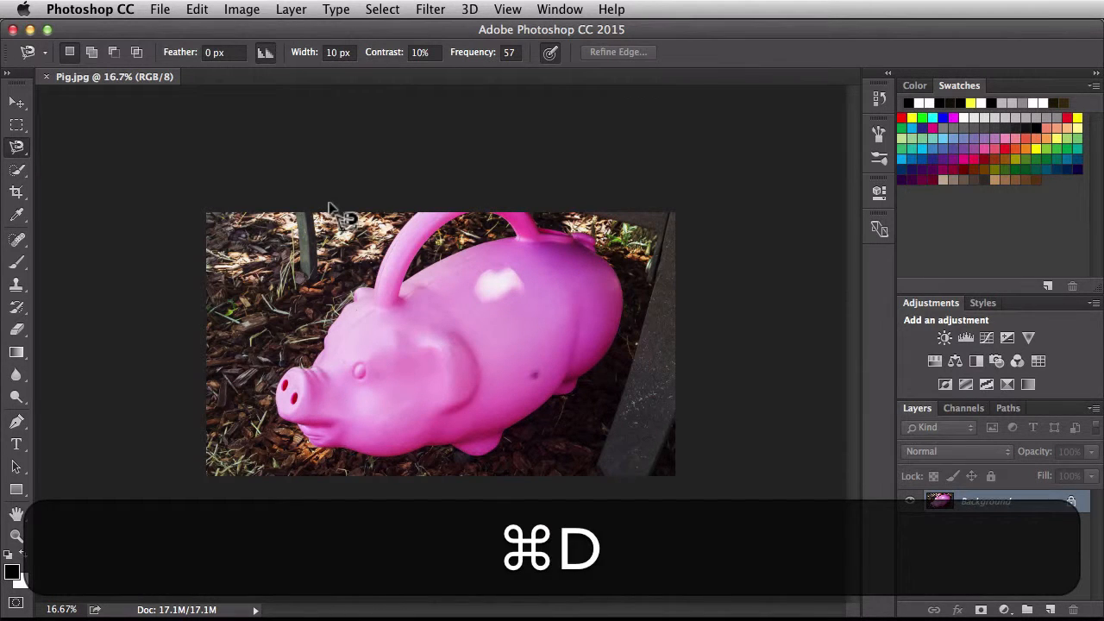
key(cmd+d)
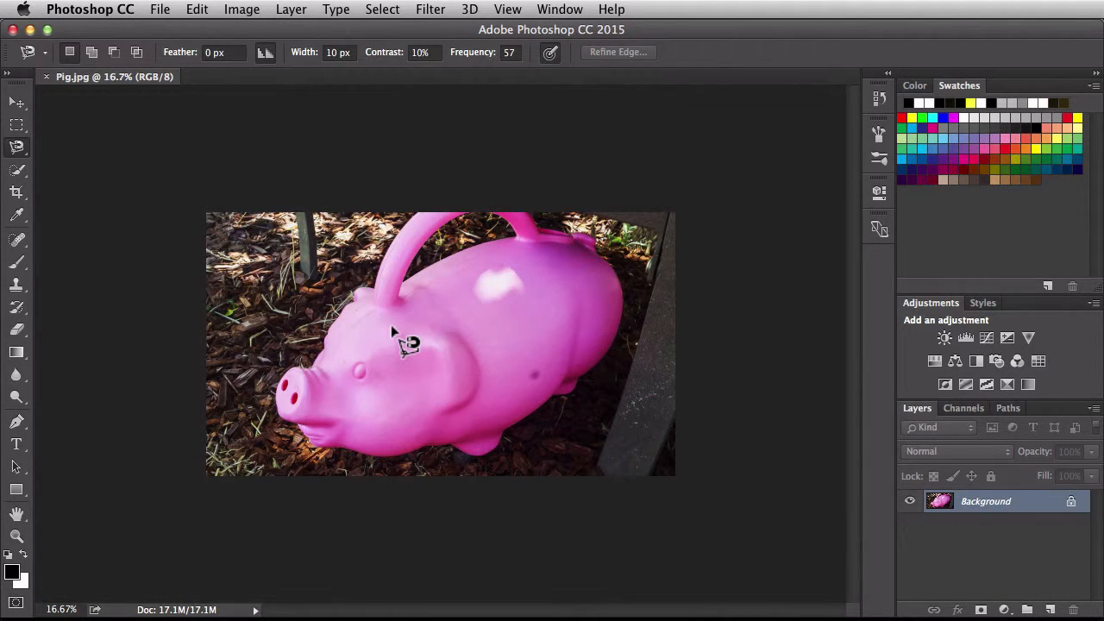
mouse_move(406, 358)
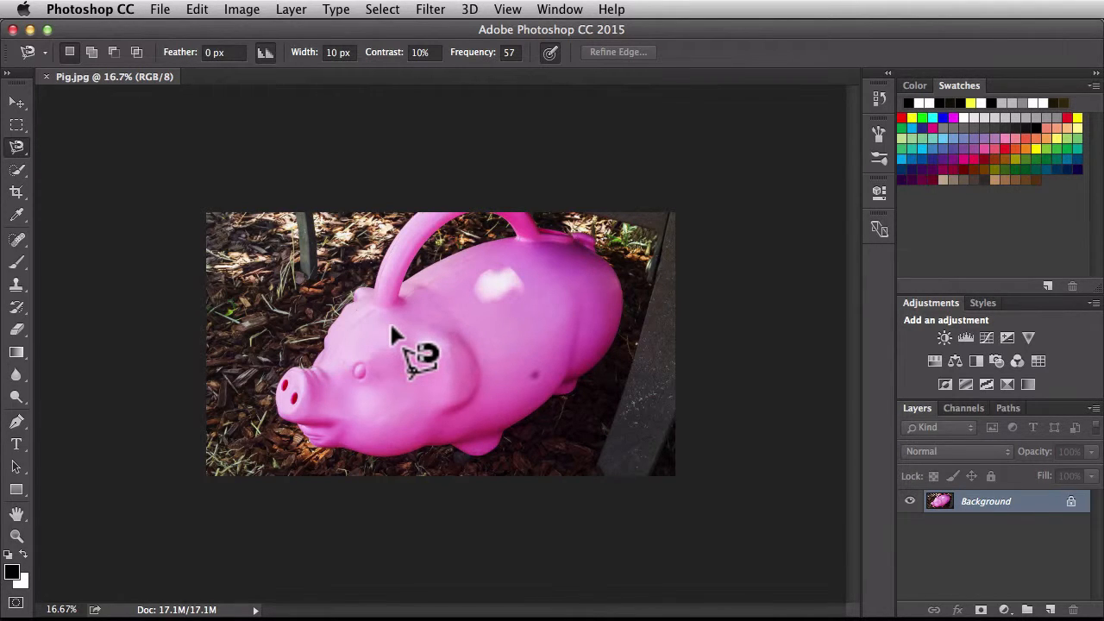
mouse_move(397, 337)
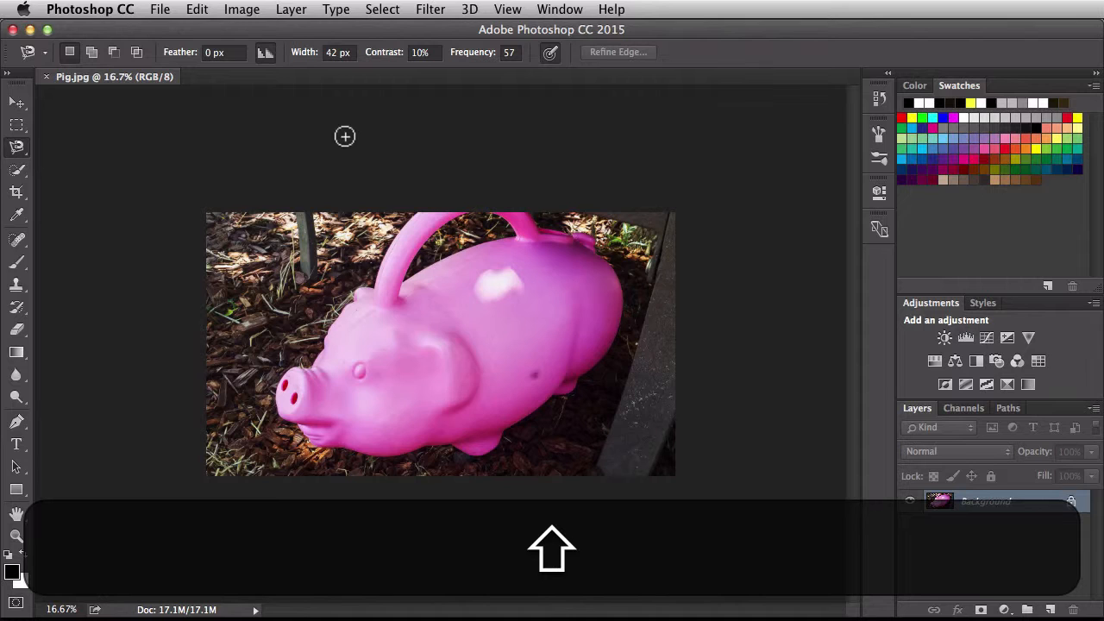
click(335, 53)
text(50)
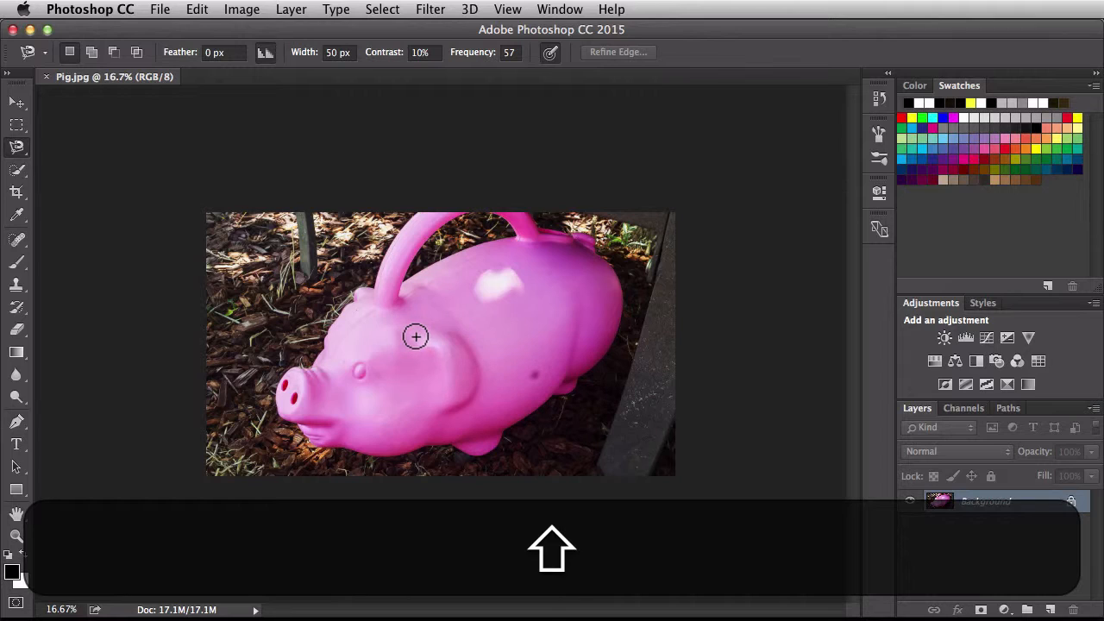
mouse_move(415, 332)
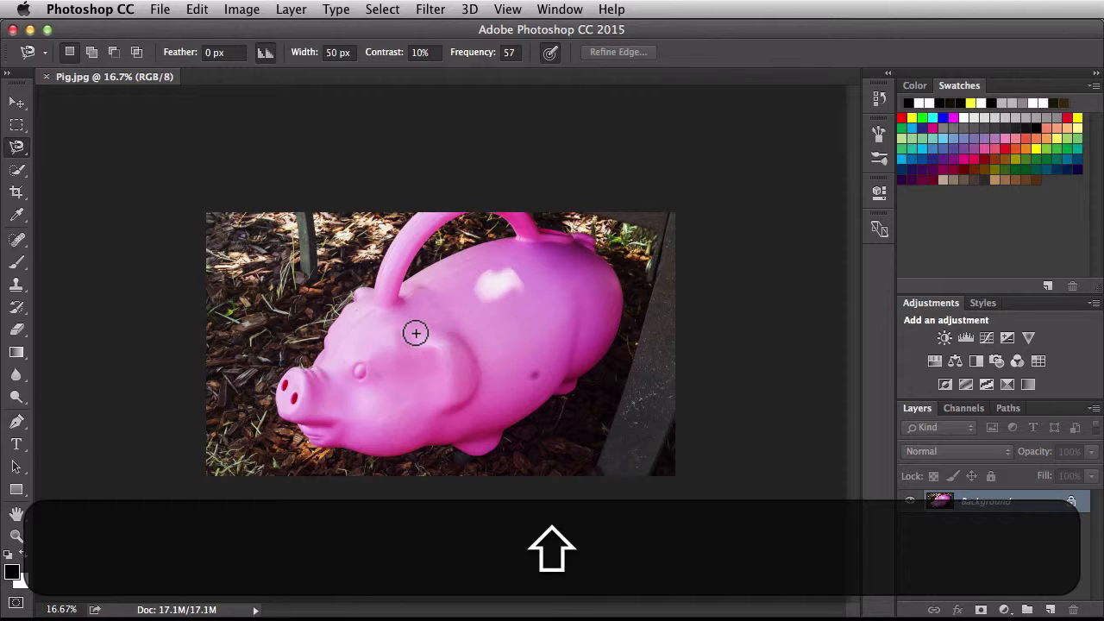
key(])
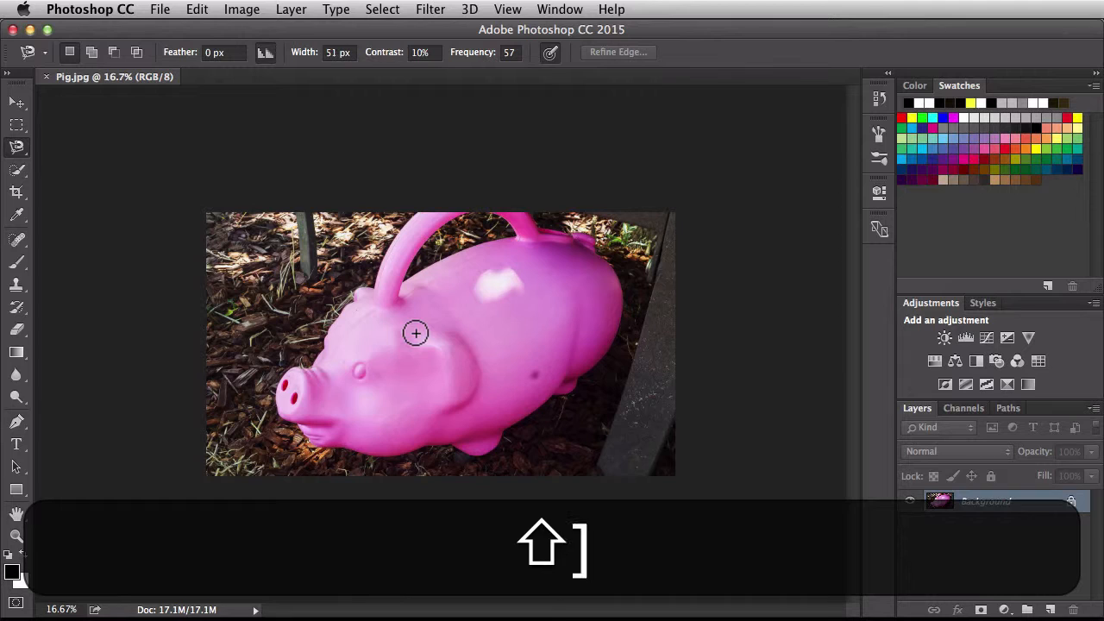
key(])
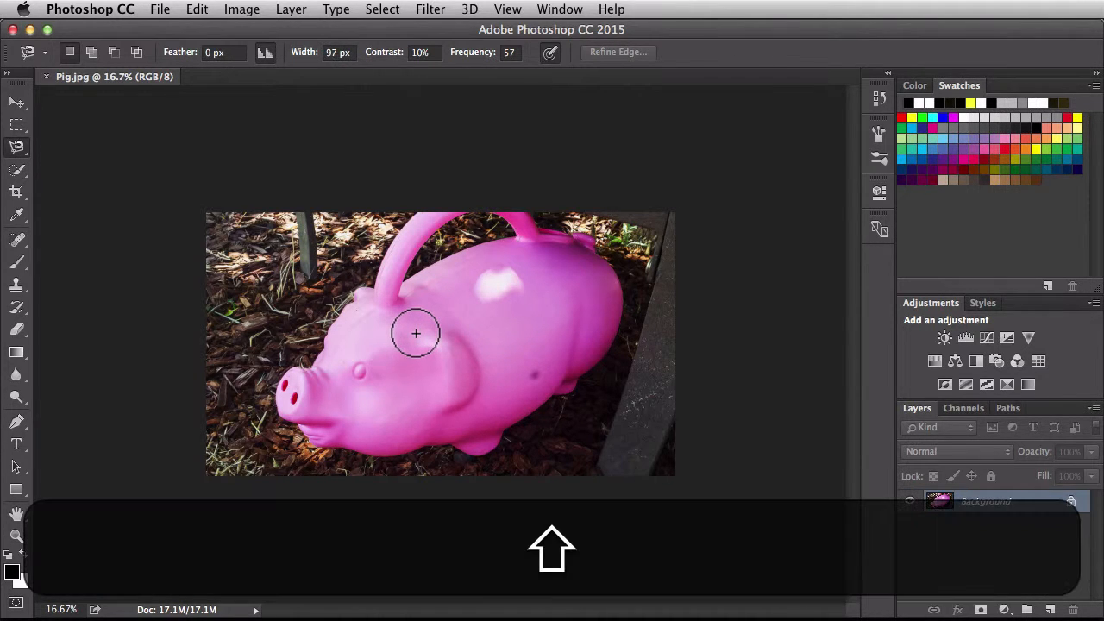
key([)
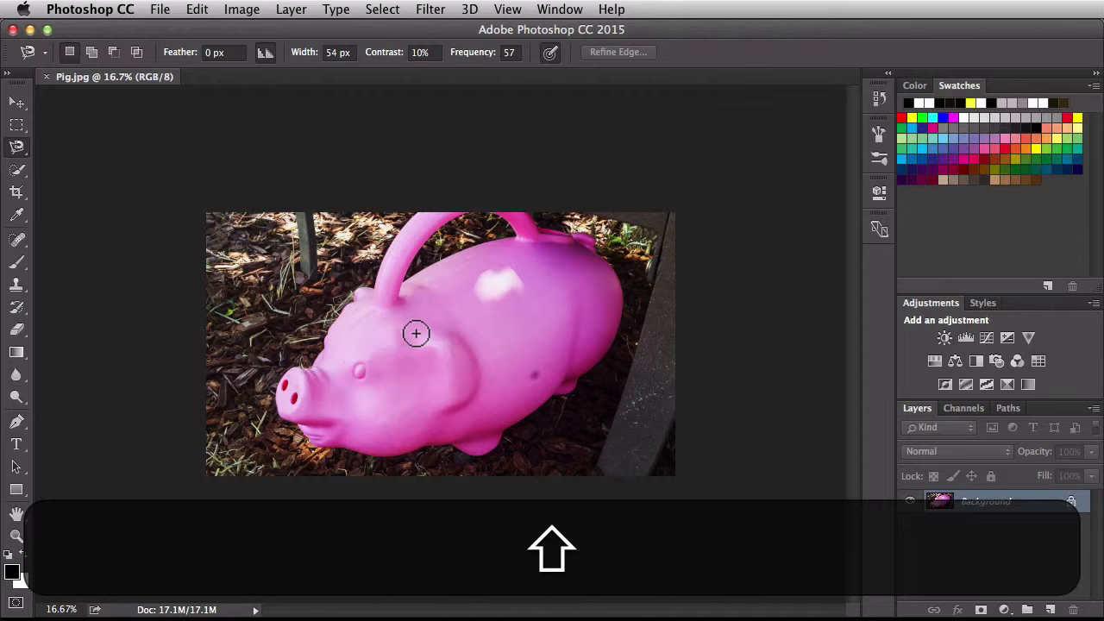
mouse_move(418, 334)
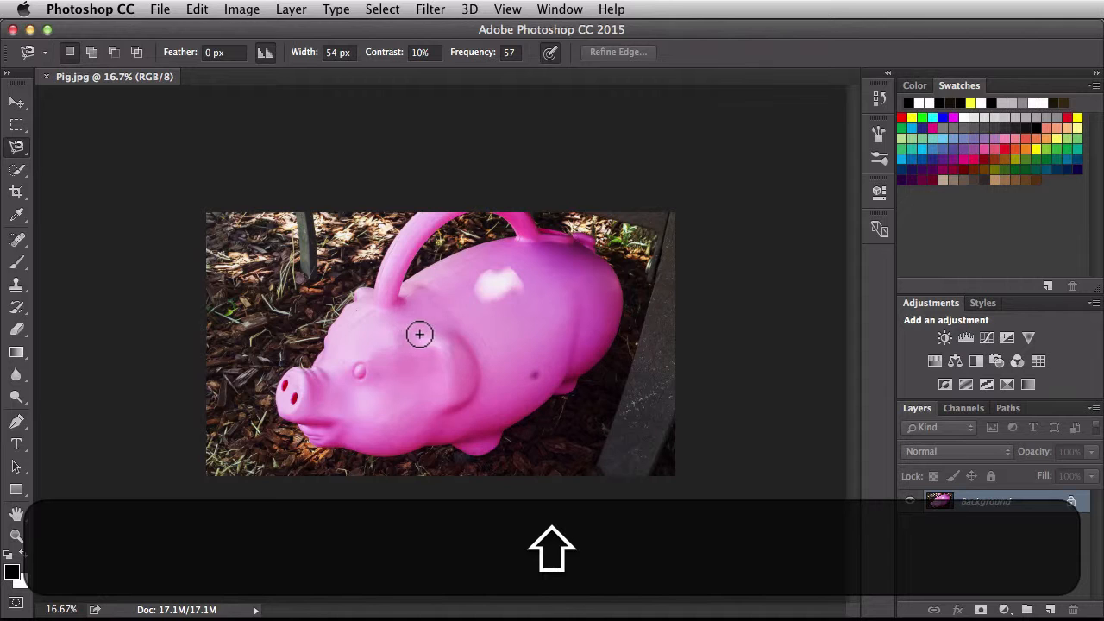
mouse_move(596, 253)
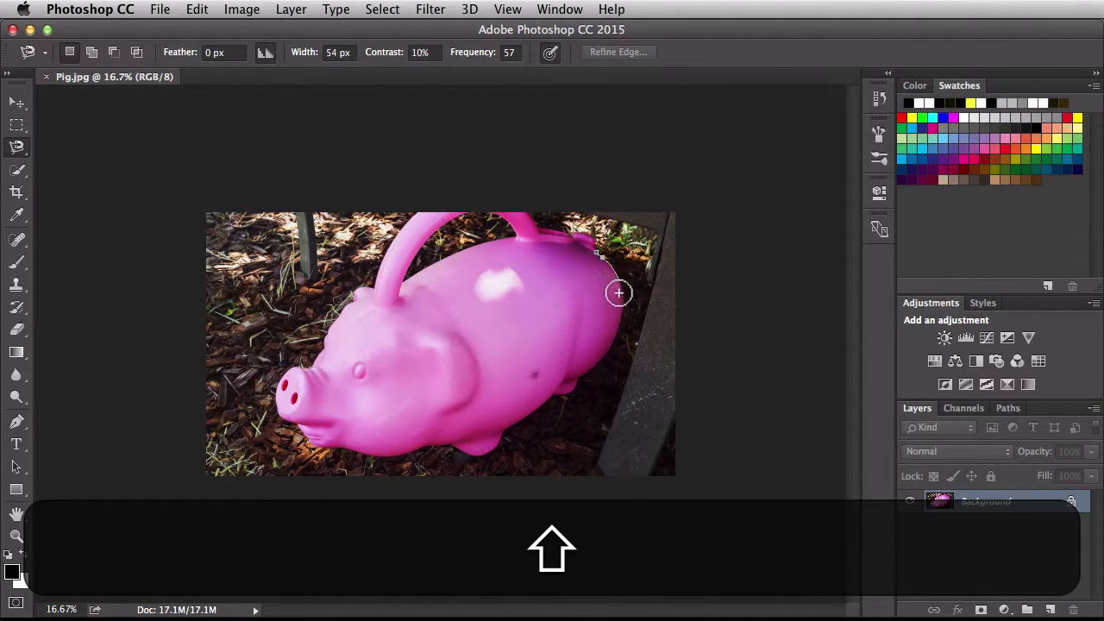
Trace around the pig's lower body with the 54 px lasso and close the selection
drag(618, 293, 574, 386)
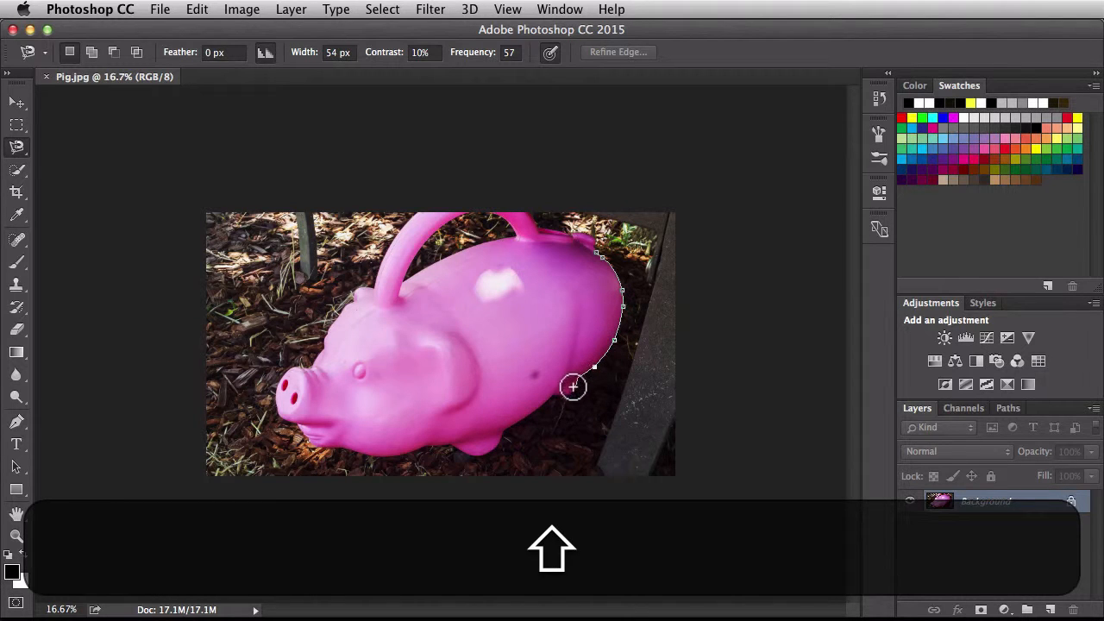
mouse_move(529, 416)
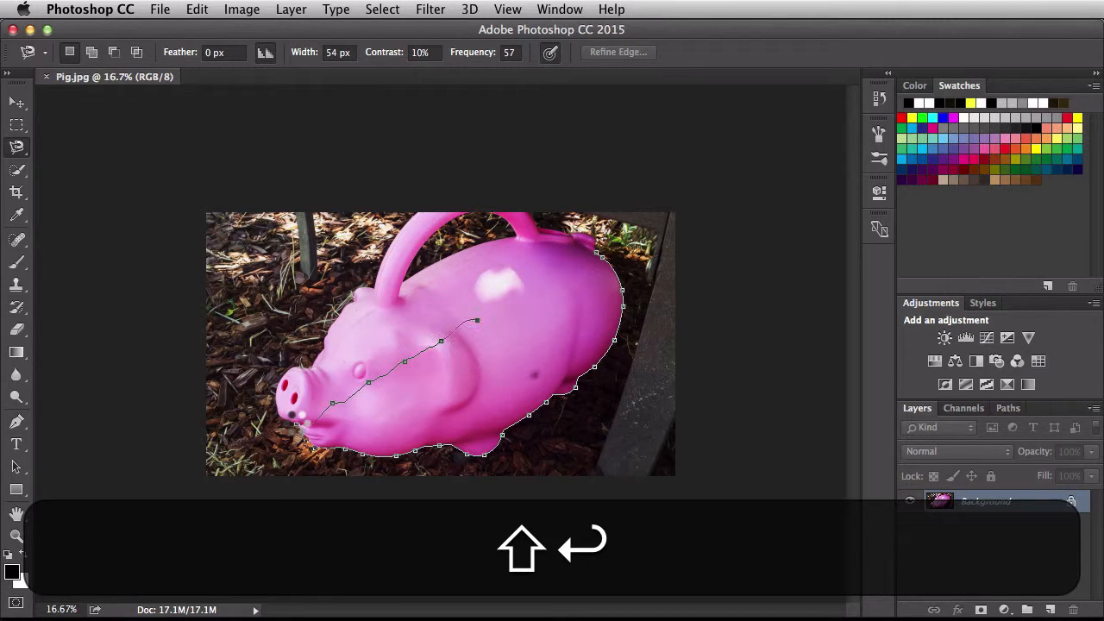
key(Return)
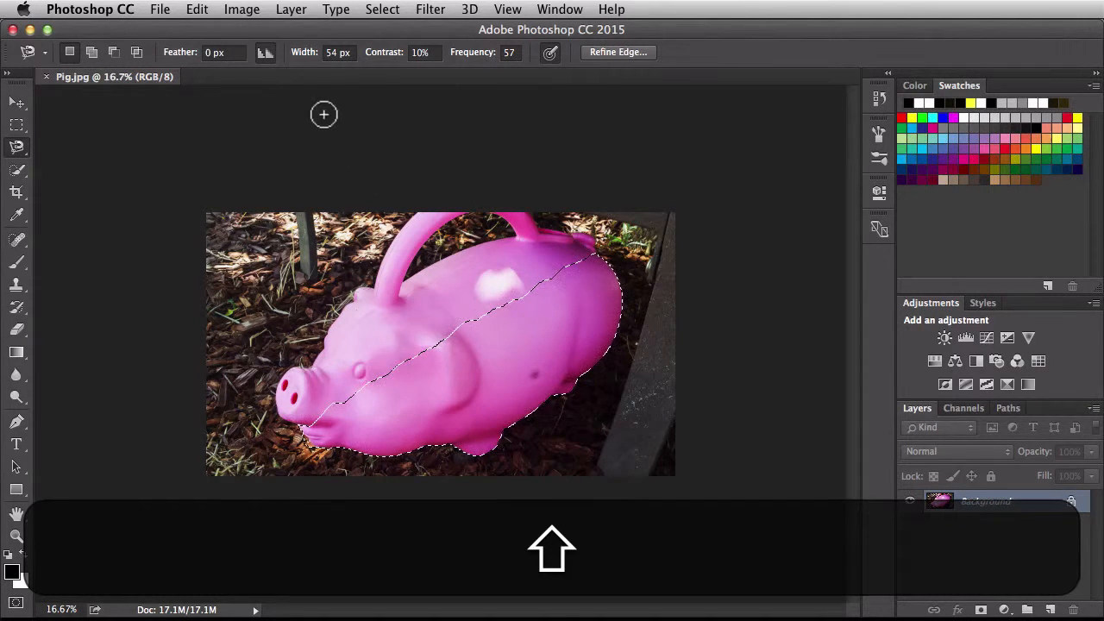
mouse_move(336, 84)
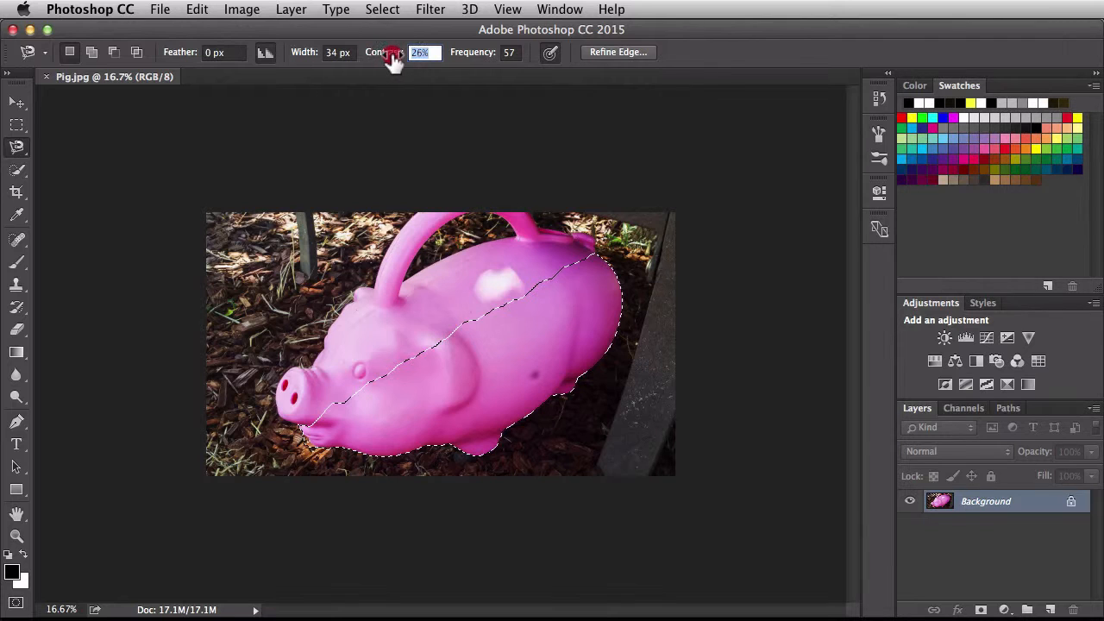
mouse_move(388, 185)
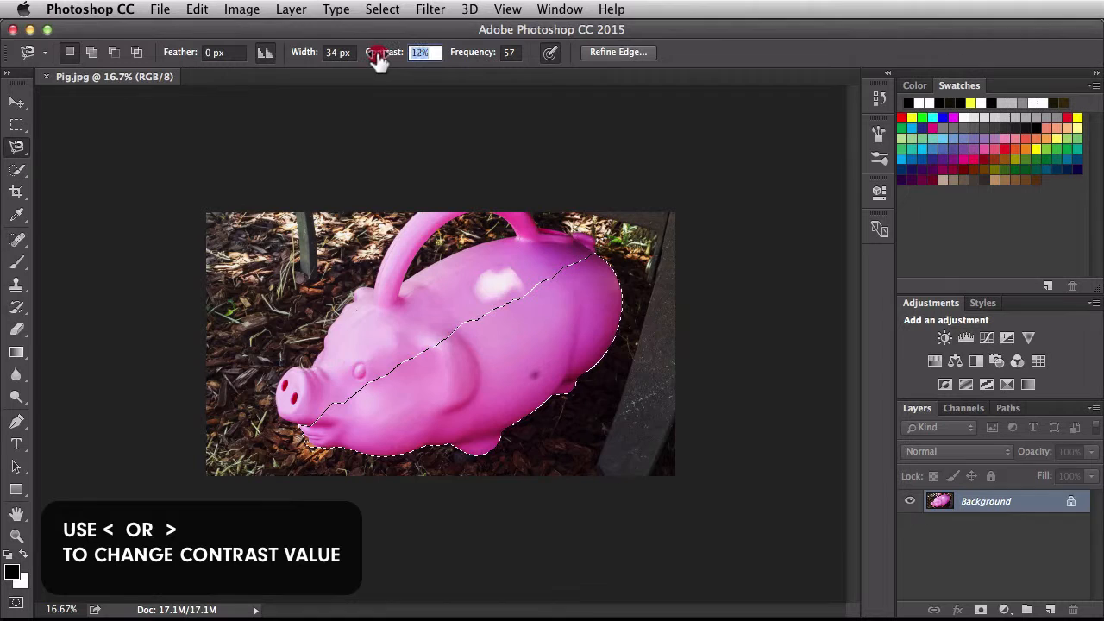
Bring the magnetic lasso Contrast back down to 10%
key(<)
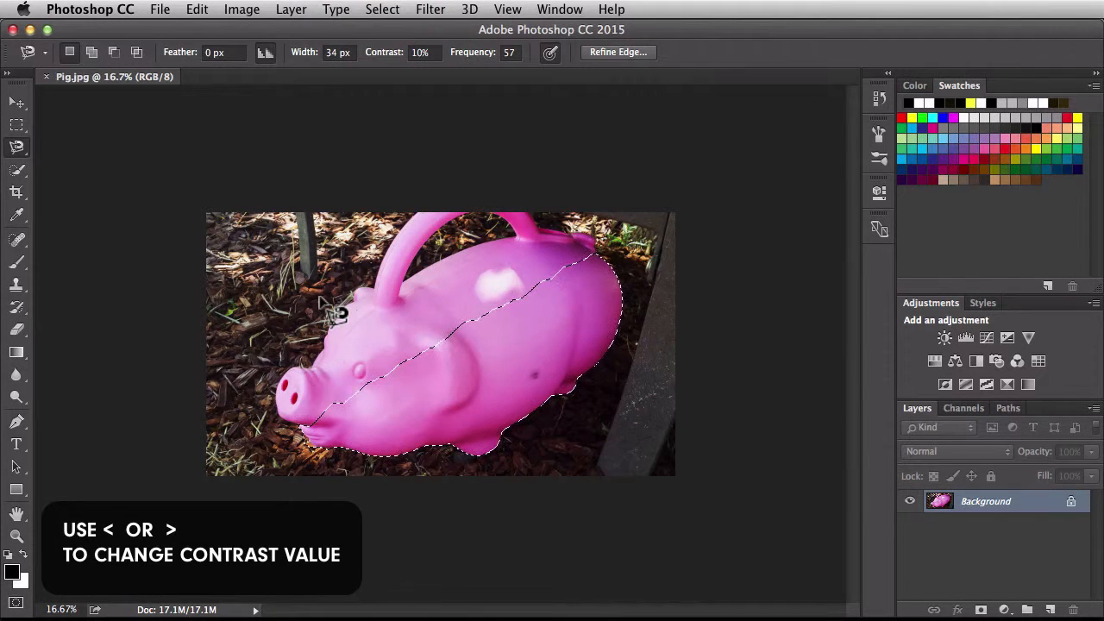
mouse_move(405, 250)
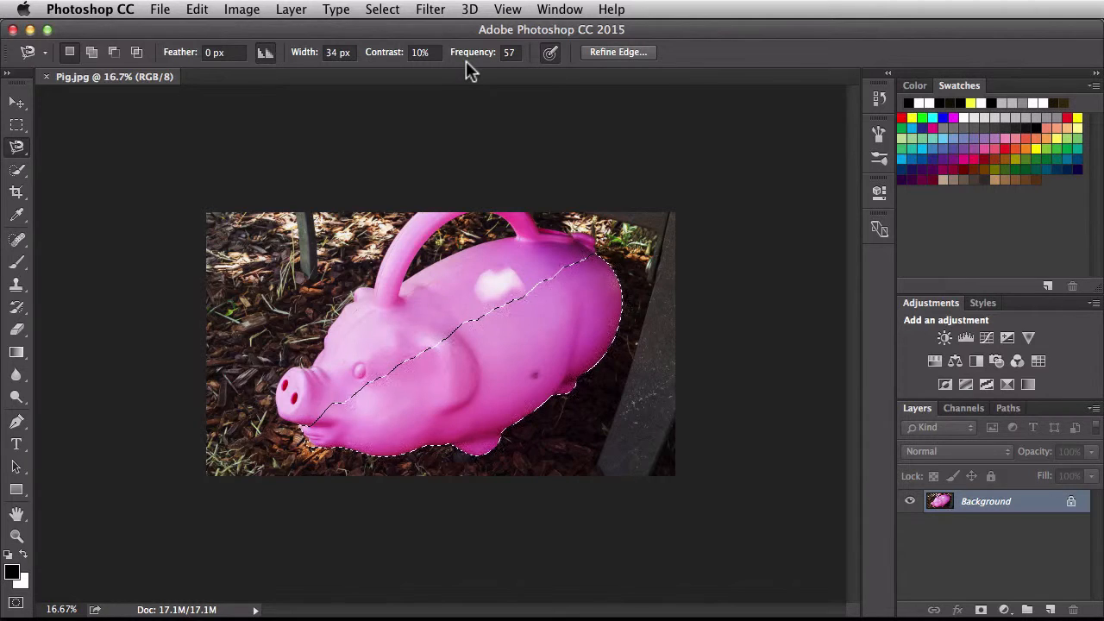
Try Frequency 100 and cancel, then trace the pig's rear edge at Frequency 0
click(511, 51)
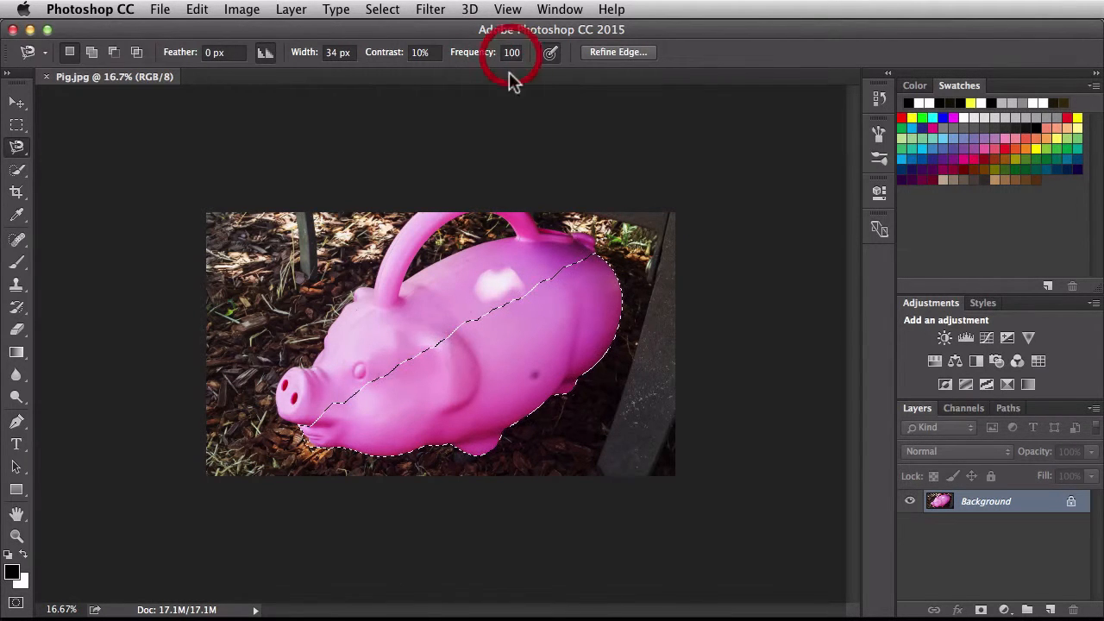
key(cmd+d)
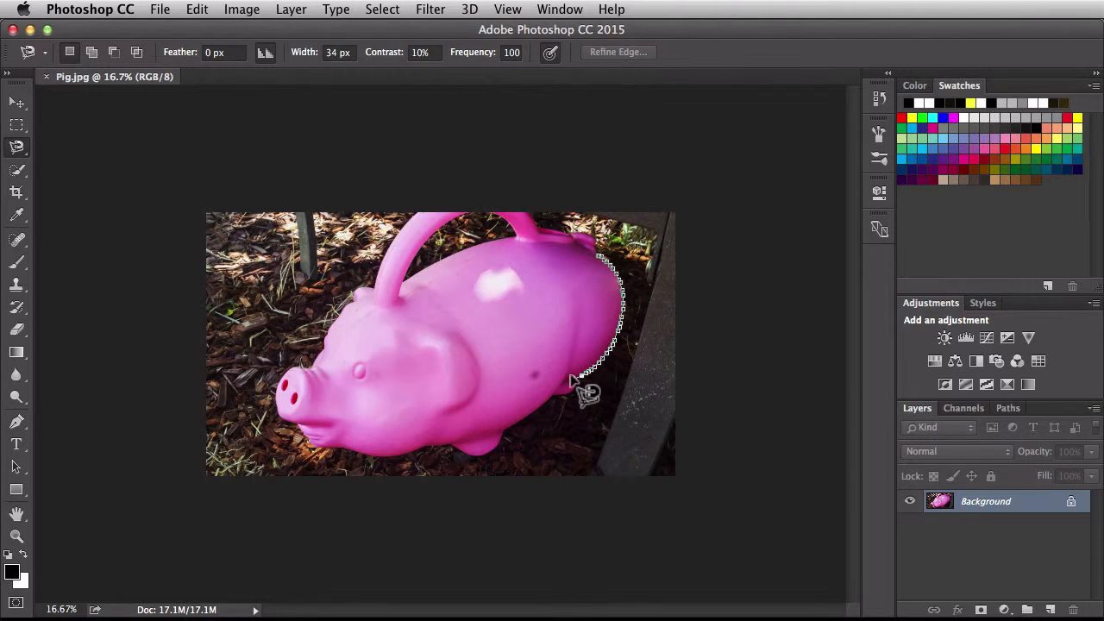
mouse_move(569, 384)
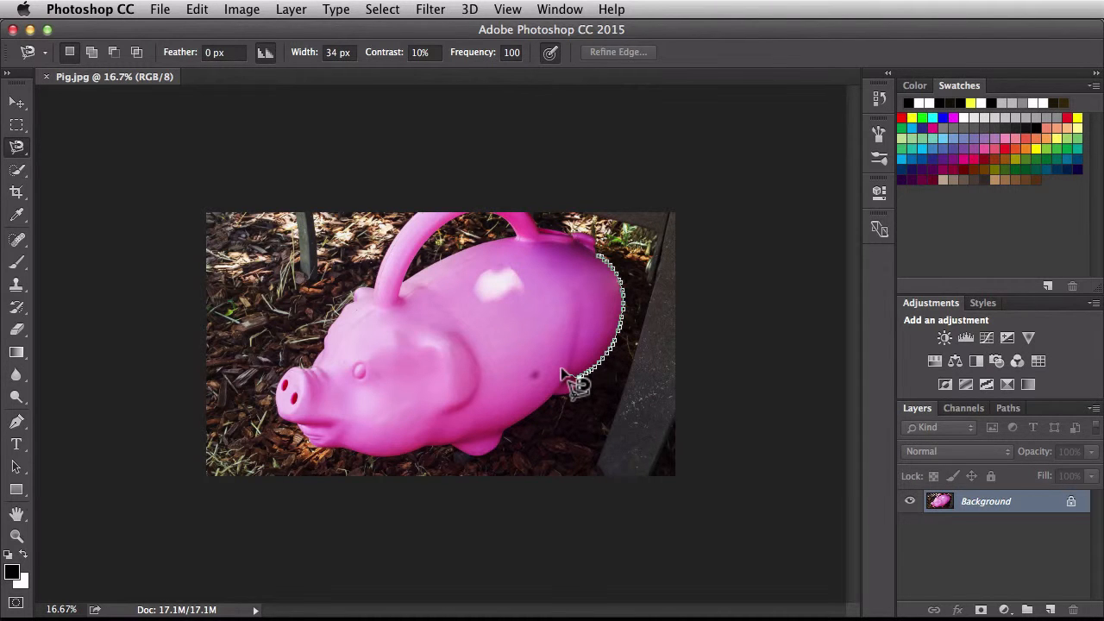
key(cmd)
text(0)
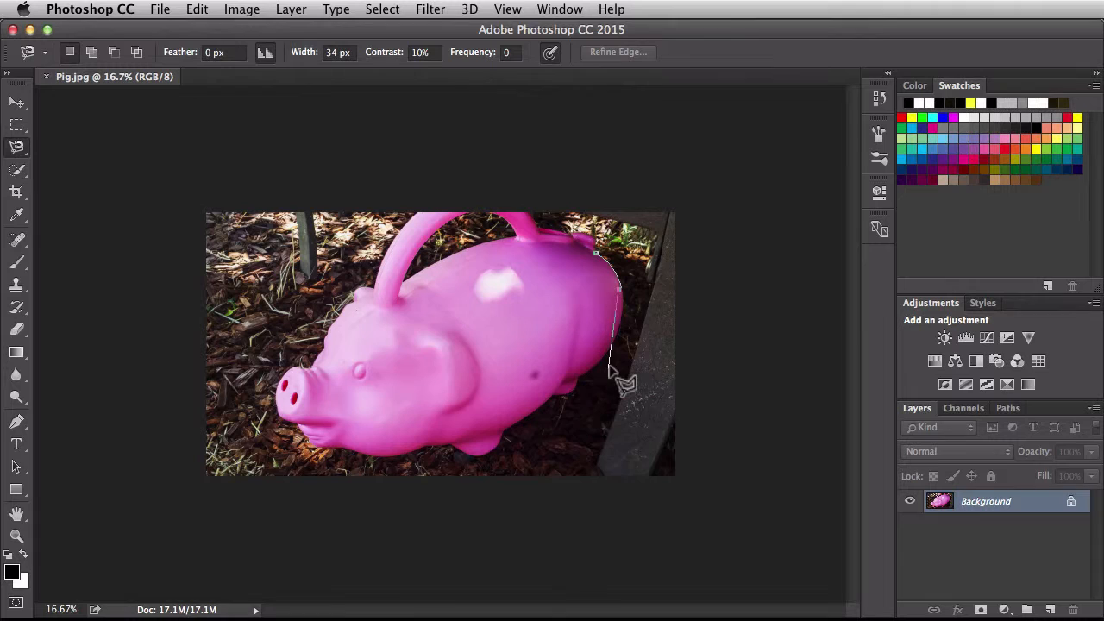
mouse_move(607, 371)
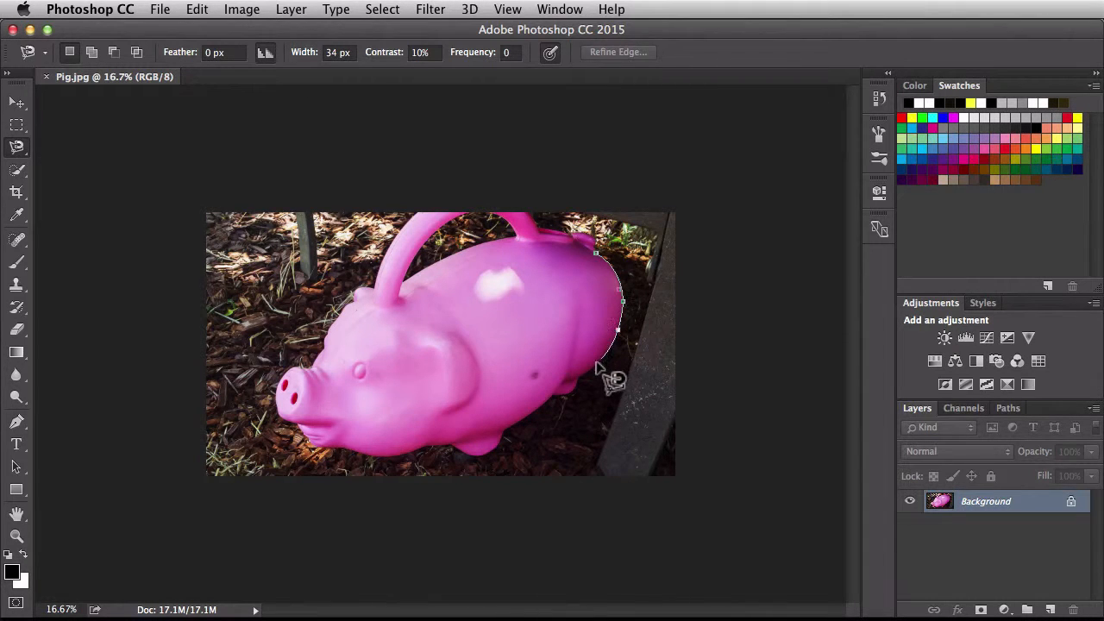
click(573, 374)
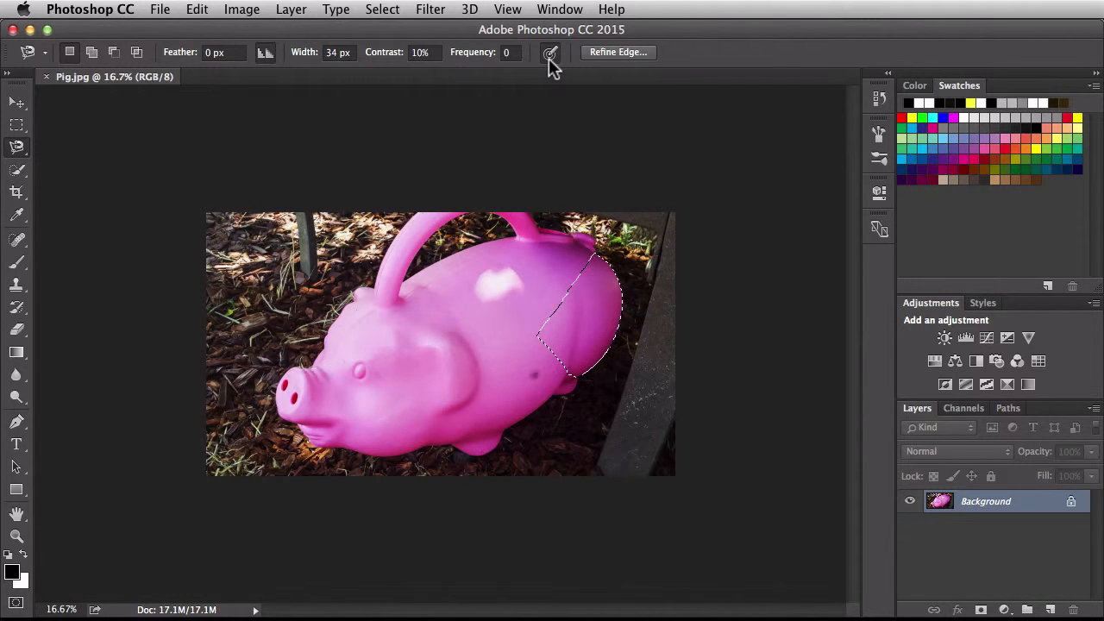
mouse_move(550, 54)
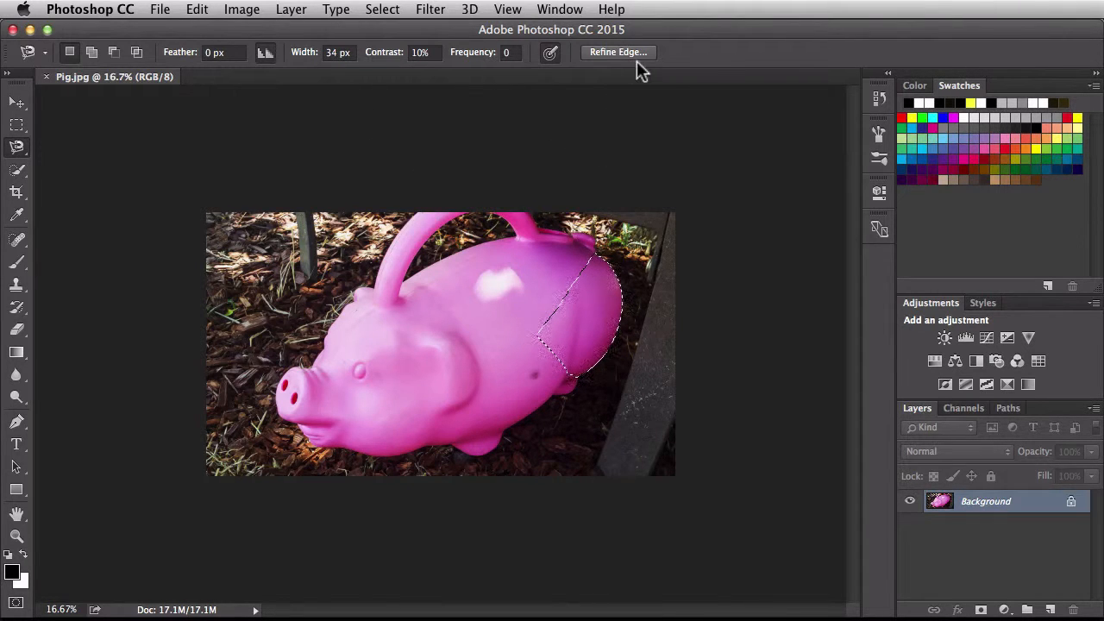
Open Refine Edge for the pig's rear-section selection
click(618, 51)
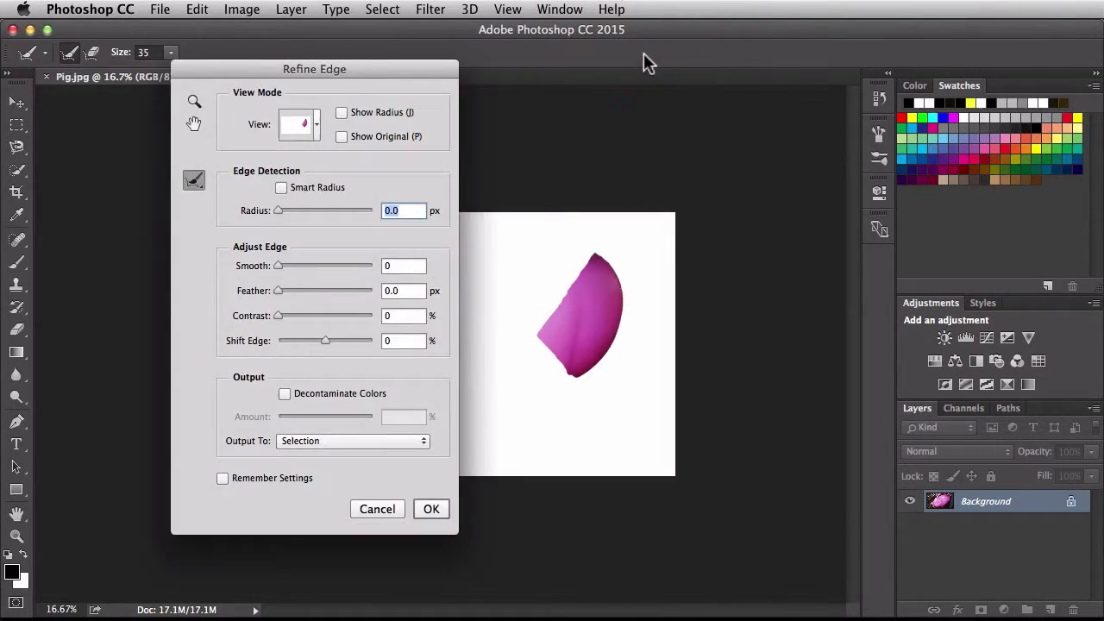
mouse_move(384, 479)
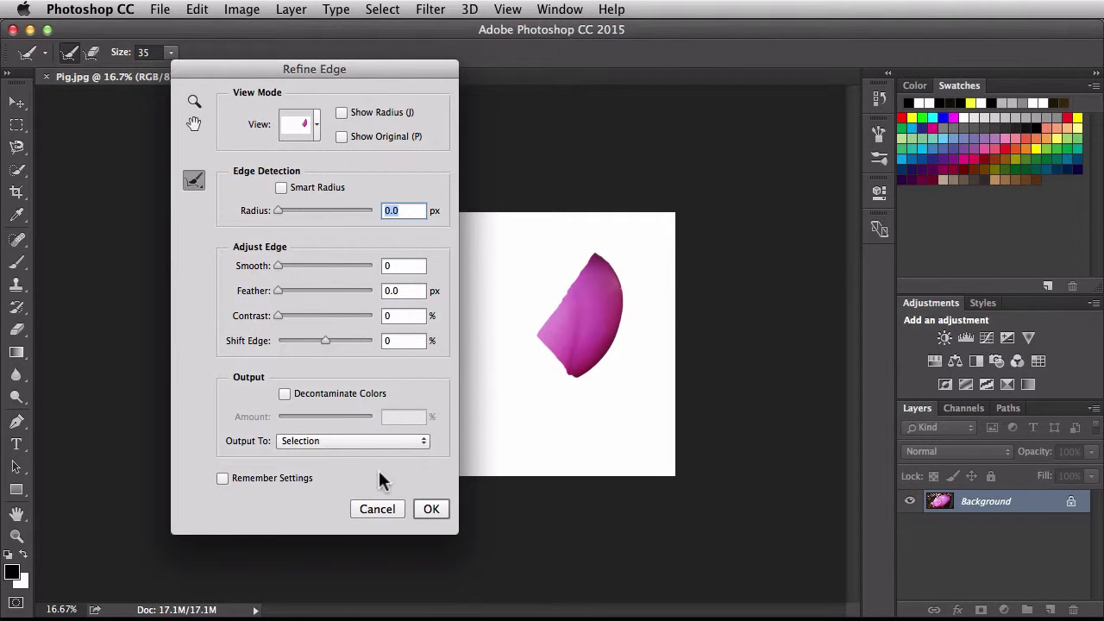